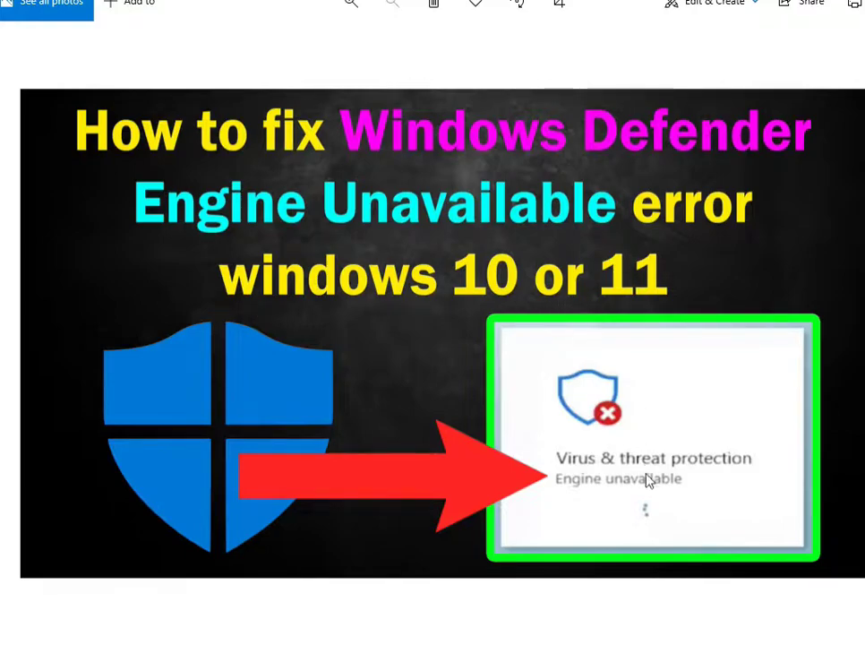
mouse_move(602, 494)
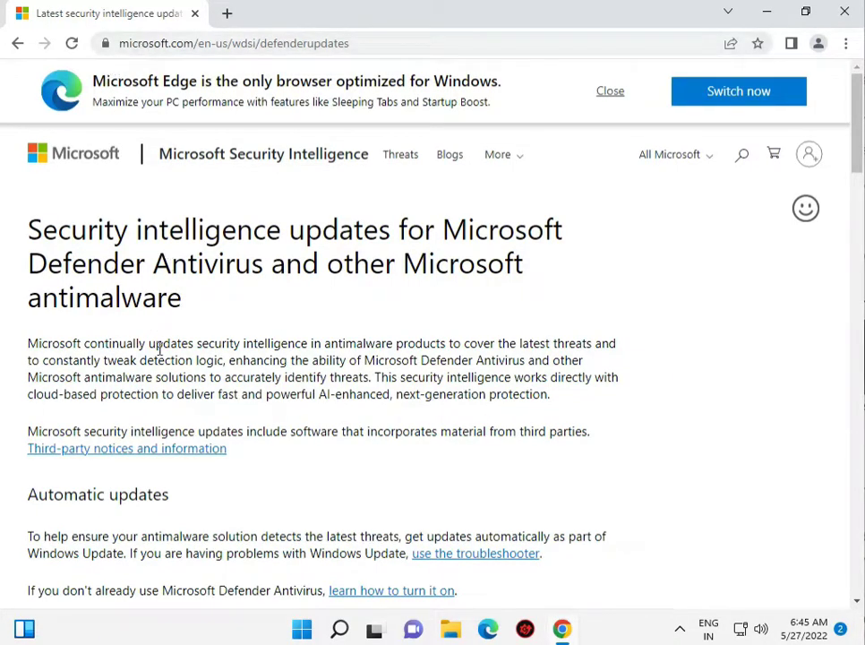
Scroll the Defender updates page down to the manual definition download table
scroll("down", 3)
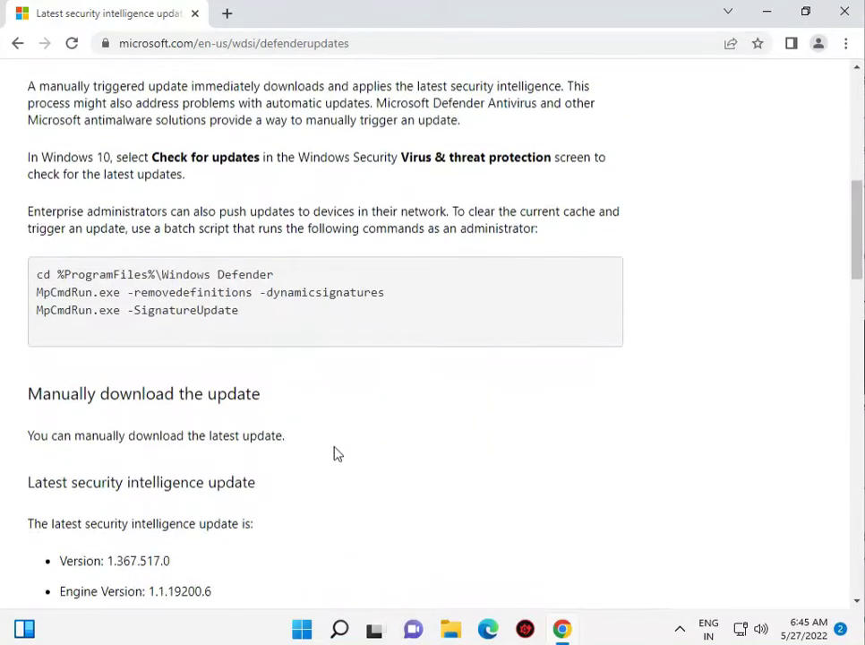
scroll("down", 3)
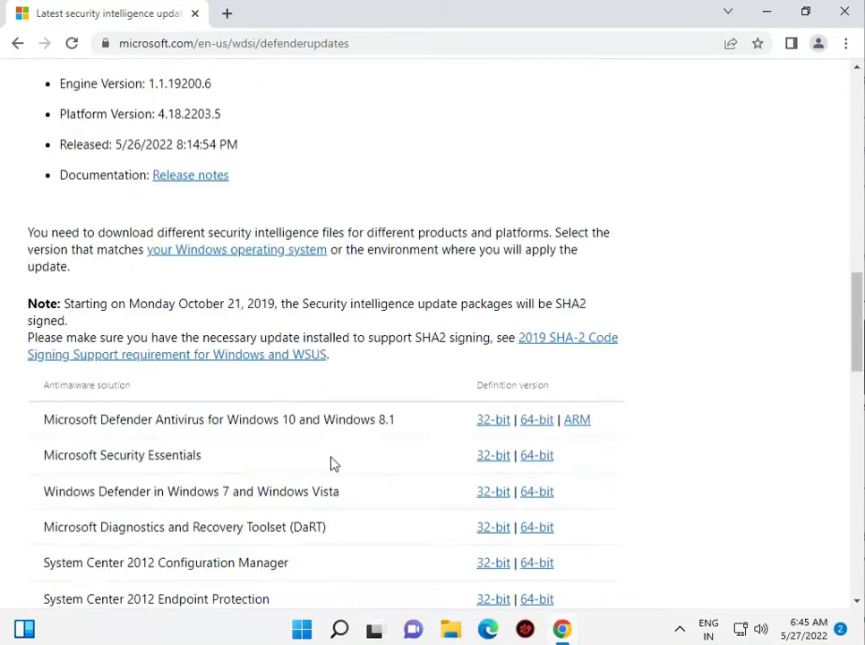
scroll("down", 3)
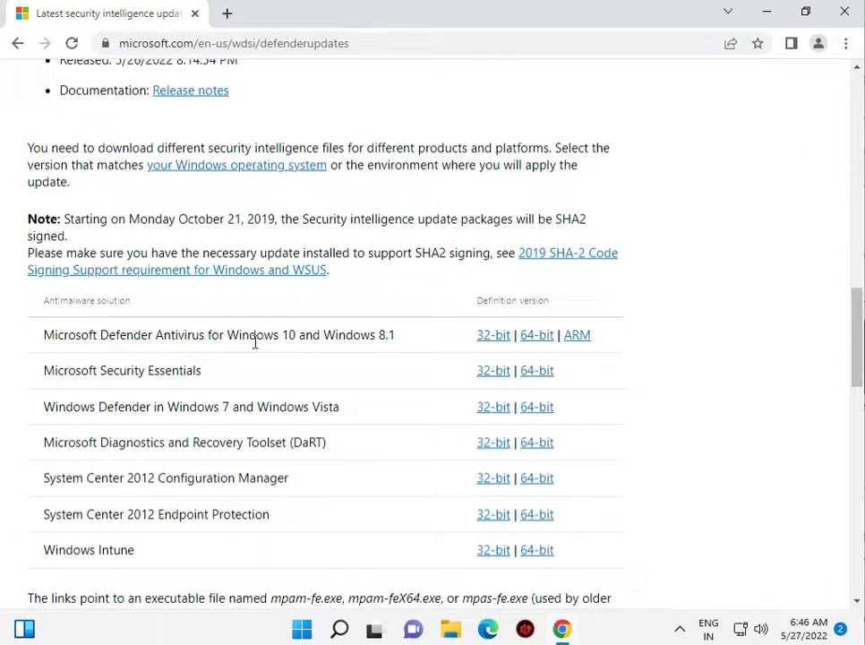
mouse_move(537, 334)
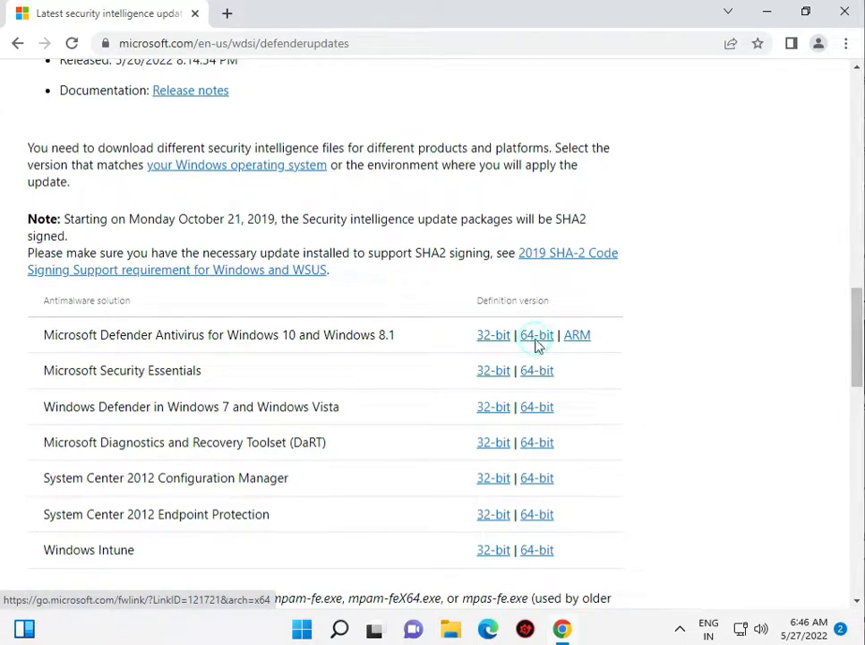
Download the 64-bit Windows 10 Defender definitions (mpam-fe) and open the downloaded file
left_click(536, 334)
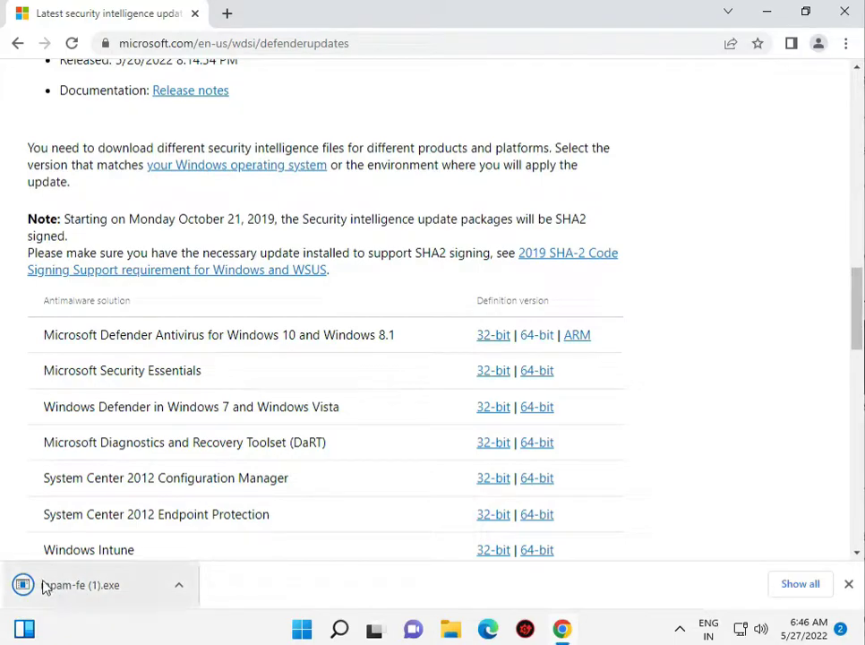
left_click(178, 583)
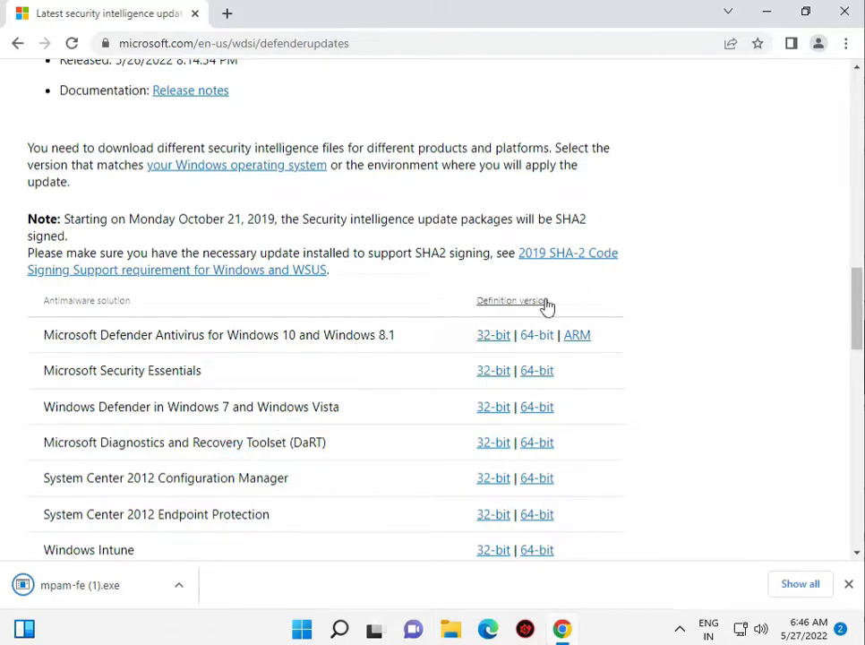
mouse_move(562, 374)
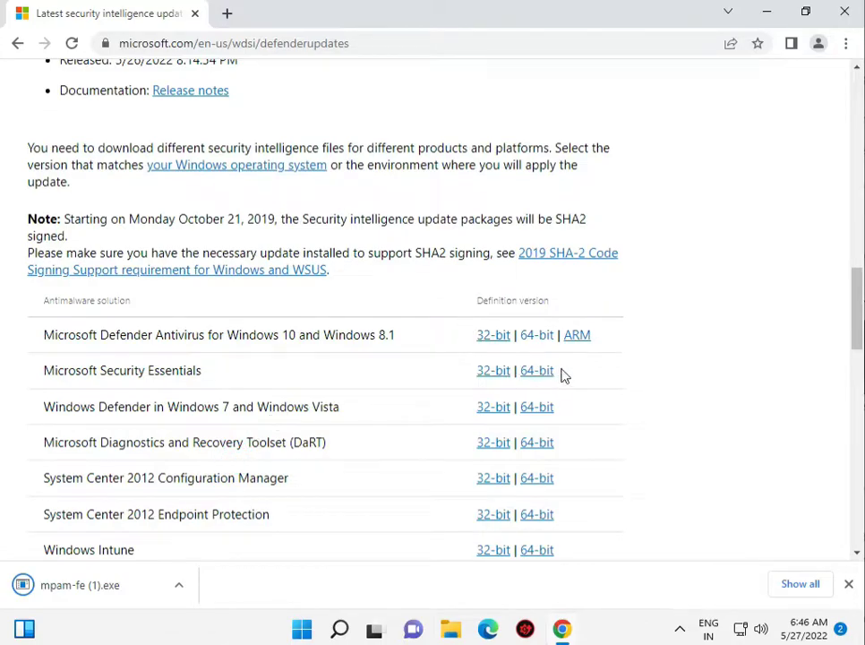
mouse_move(757, 101)
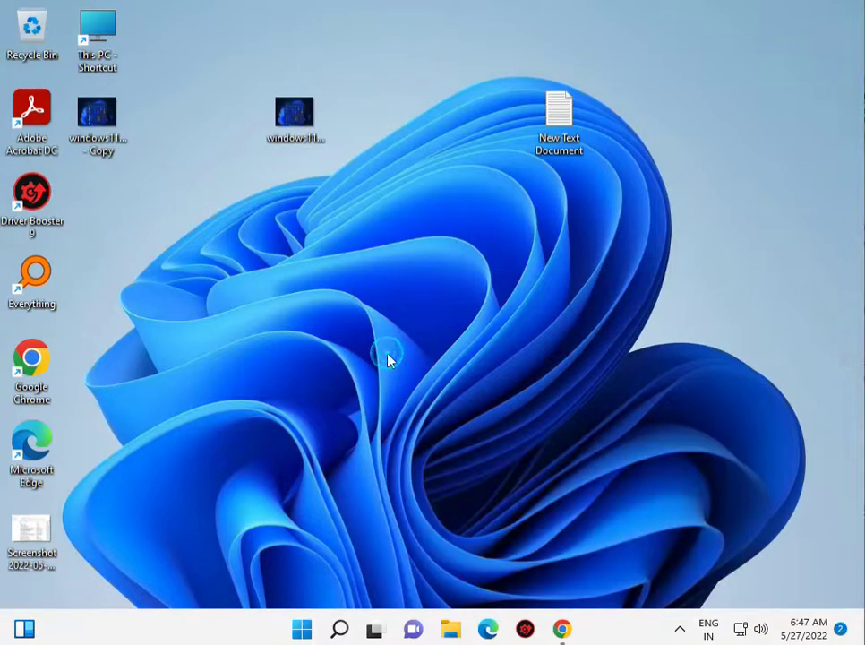
Launch Registry Editor from the Run dialog and approve the User Account Control prompt
key("Win+r")
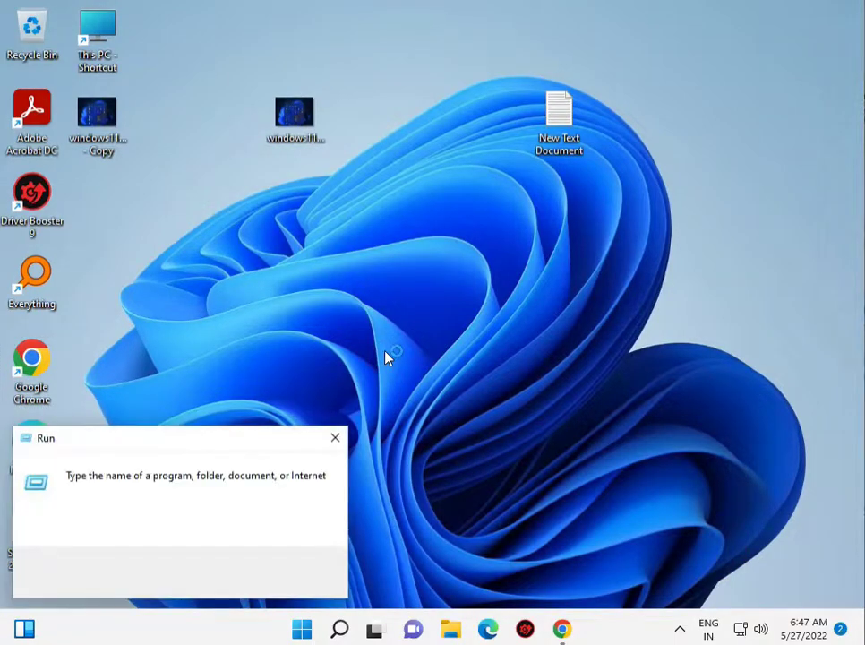
type("cmd")
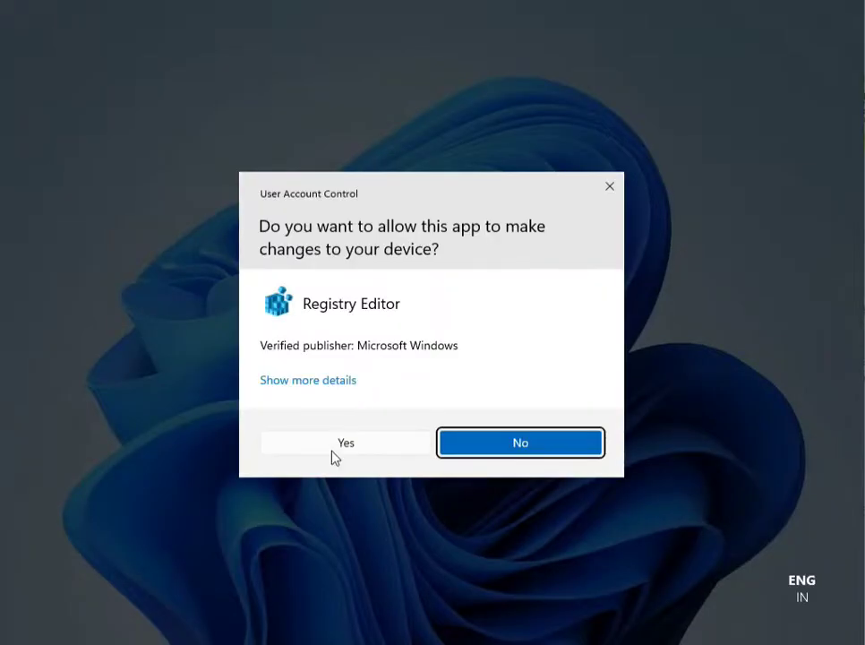
left_click(346, 441)
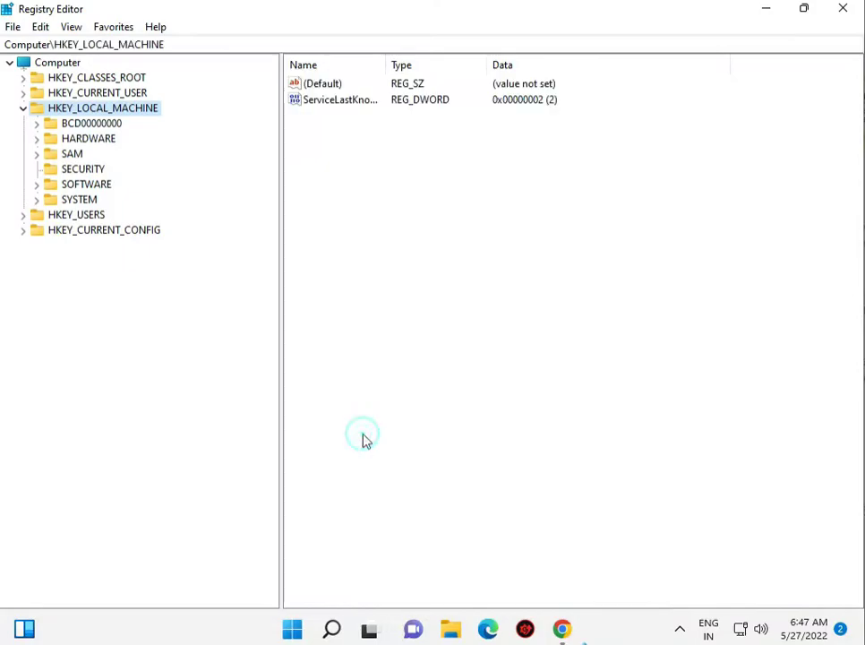
mouse_move(128, 203)
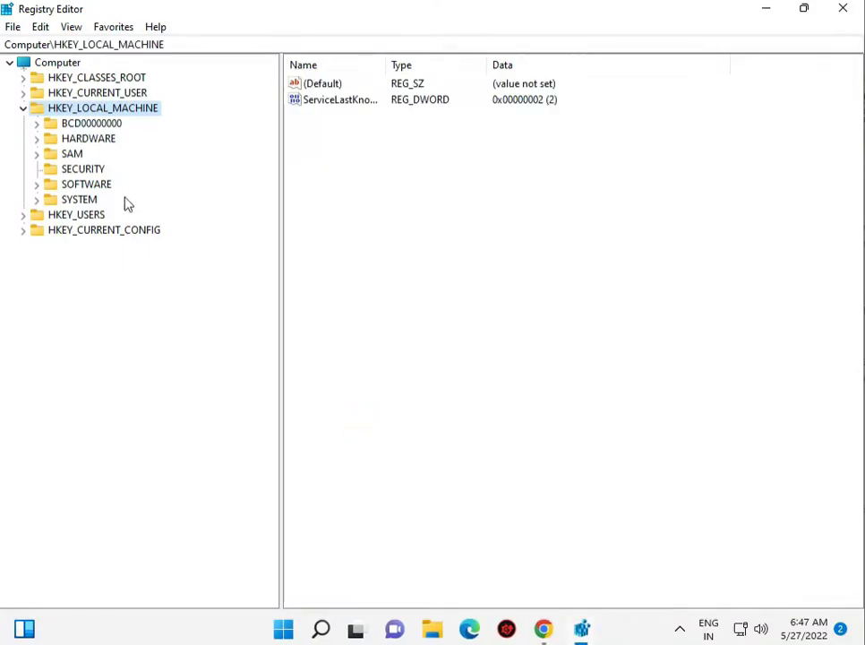
mouse_move(106, 123)
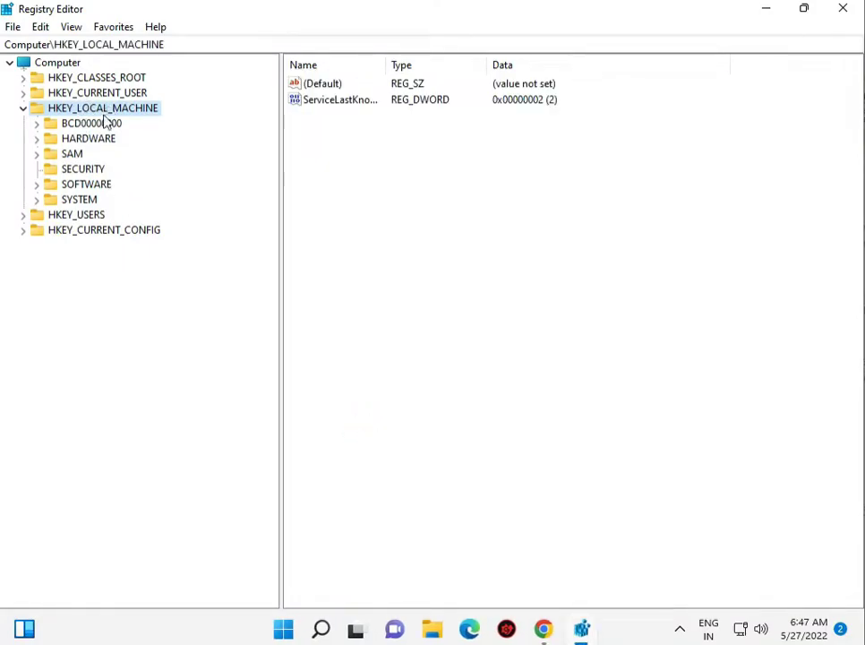
mouse_move(40, 189)
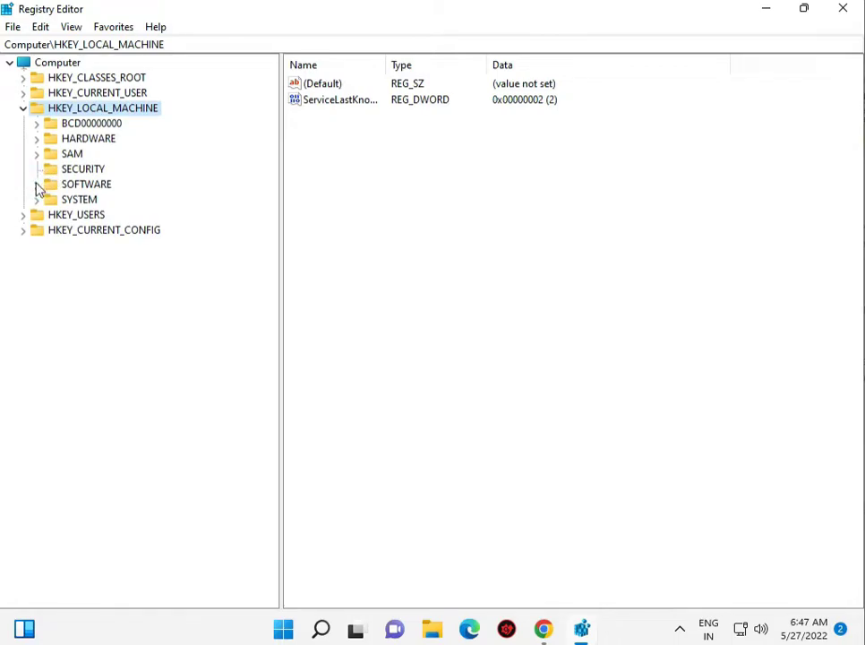
Navigate the tree to HKEY_LOCAL_MACHINE\SOFTWARE\Policies\Microsoft\Windows Defender and select it
left_click(37, 184)
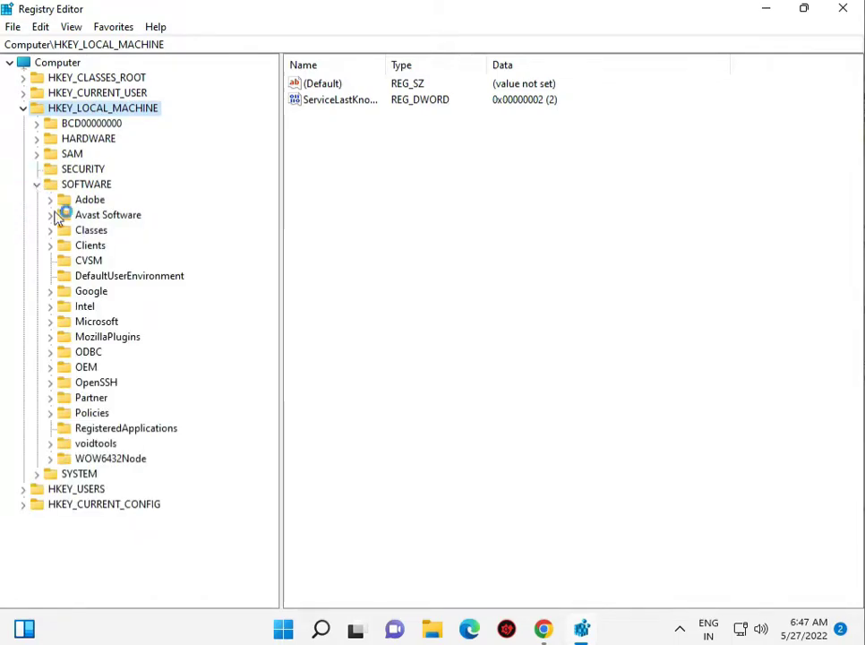
left_click(50, 412)
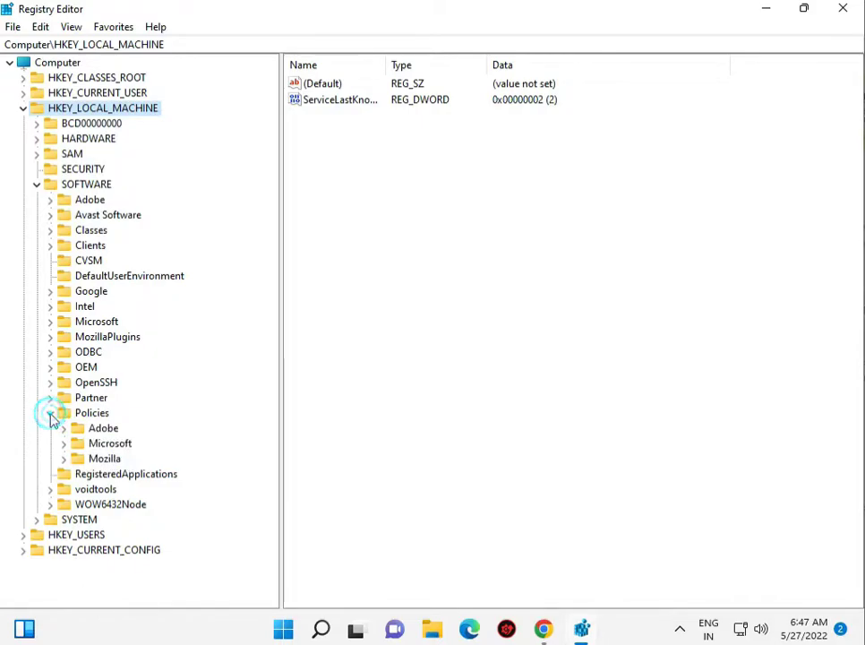
left_click(51, 412)
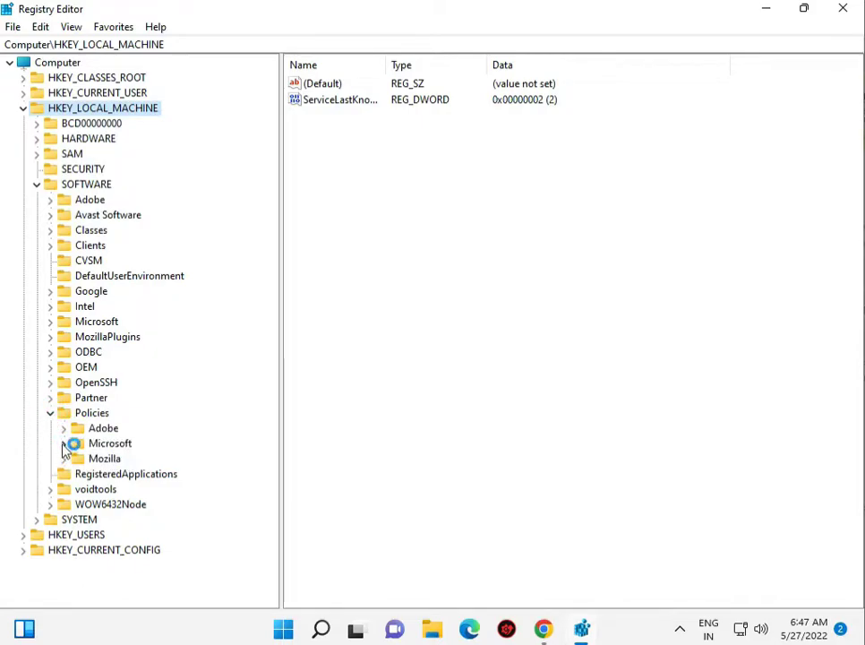
left_click(63, 444)
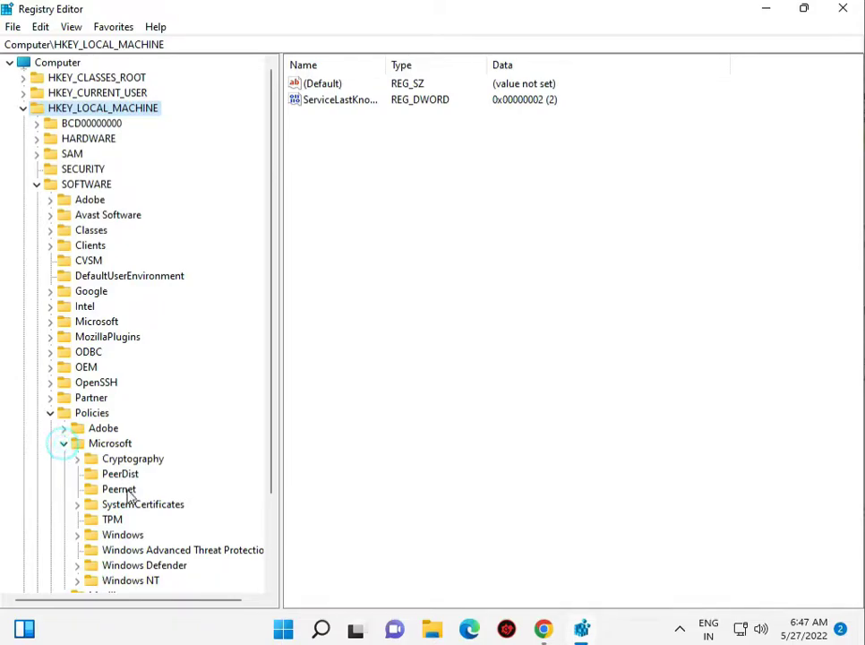
left_click(77, 564)
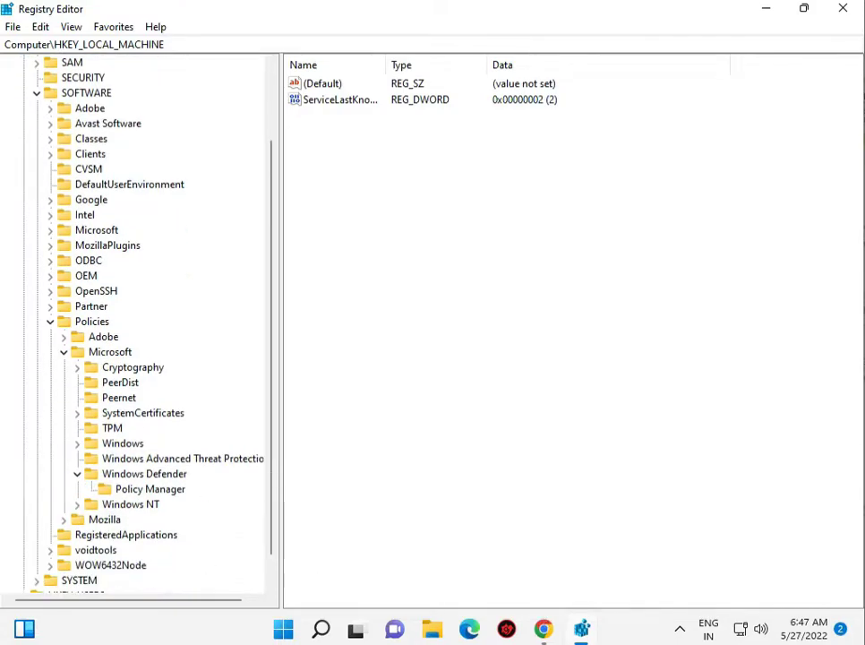
left_click(144, 473)
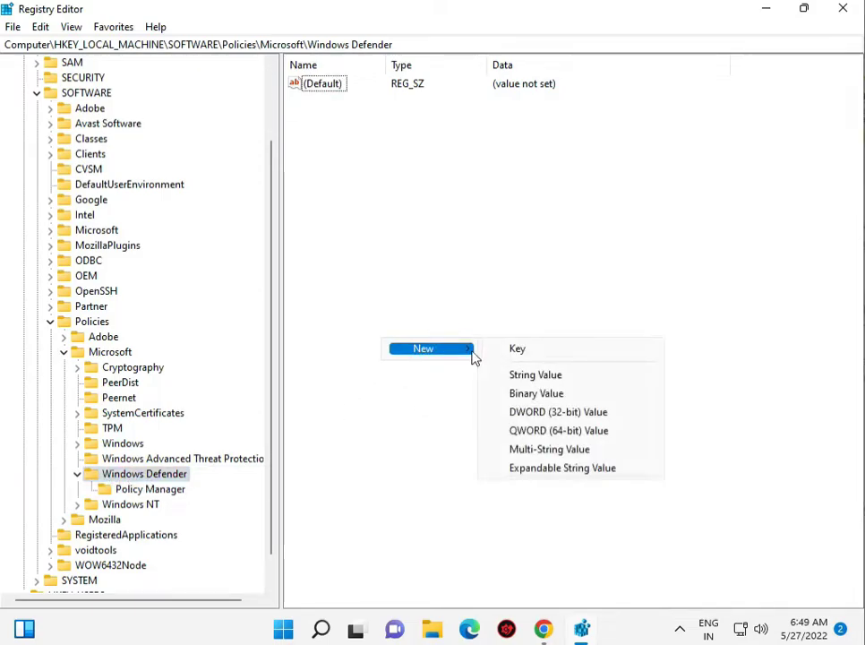
mouse_move(558, 411)
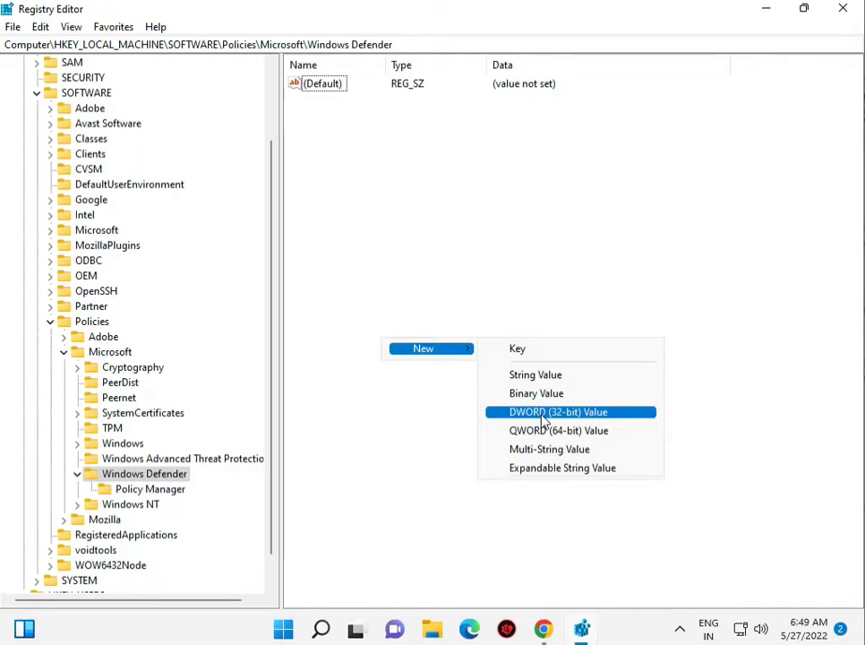
Create a DisableAntivirus DWORD with data 0, then open Windows Settings from Start
left_click(558, 412)
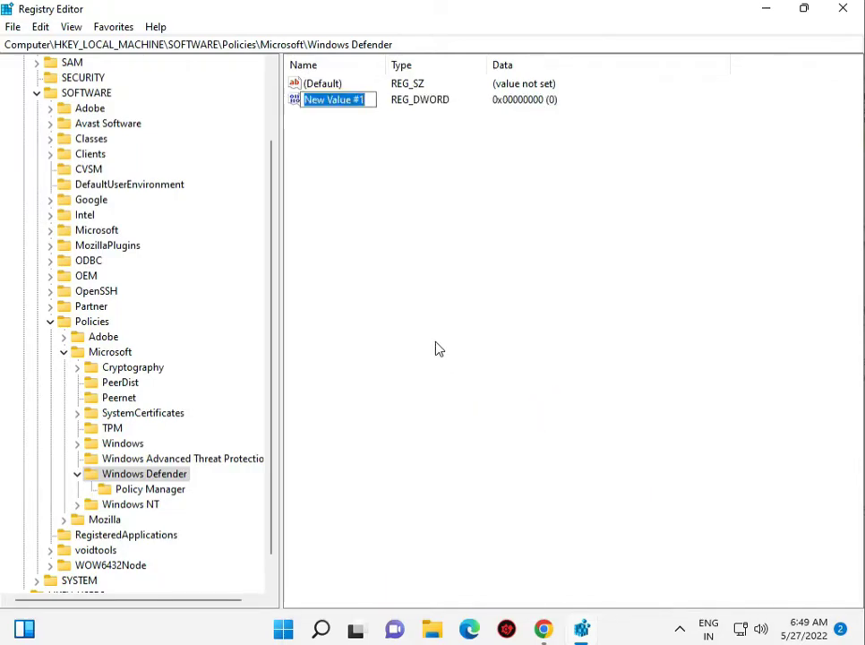
type("D")
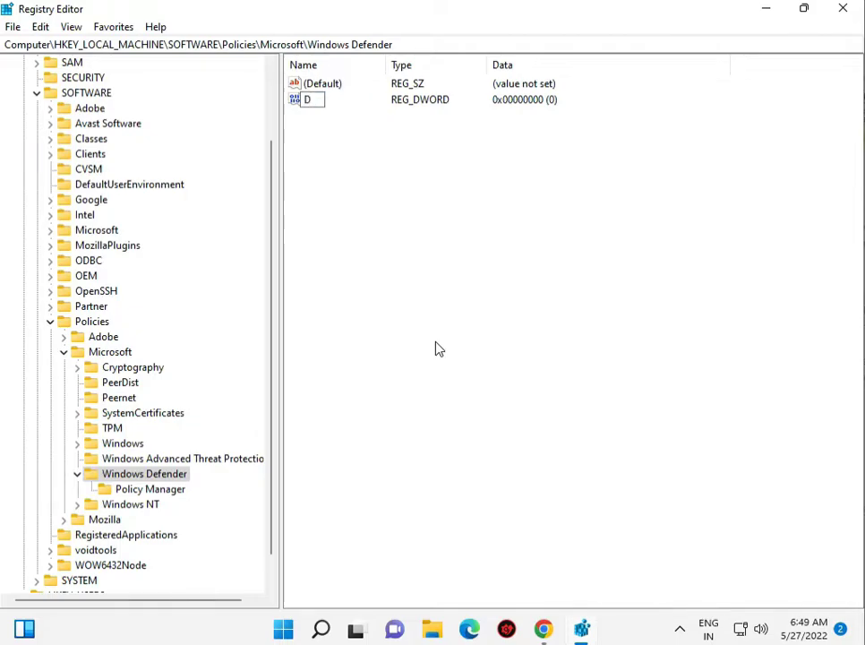
type("isable")
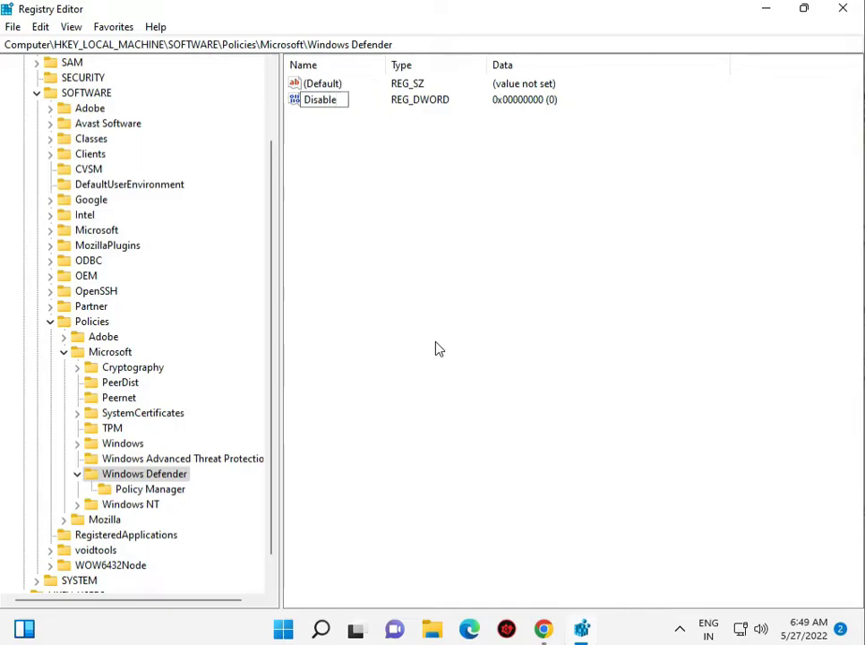
type("Antivirus")
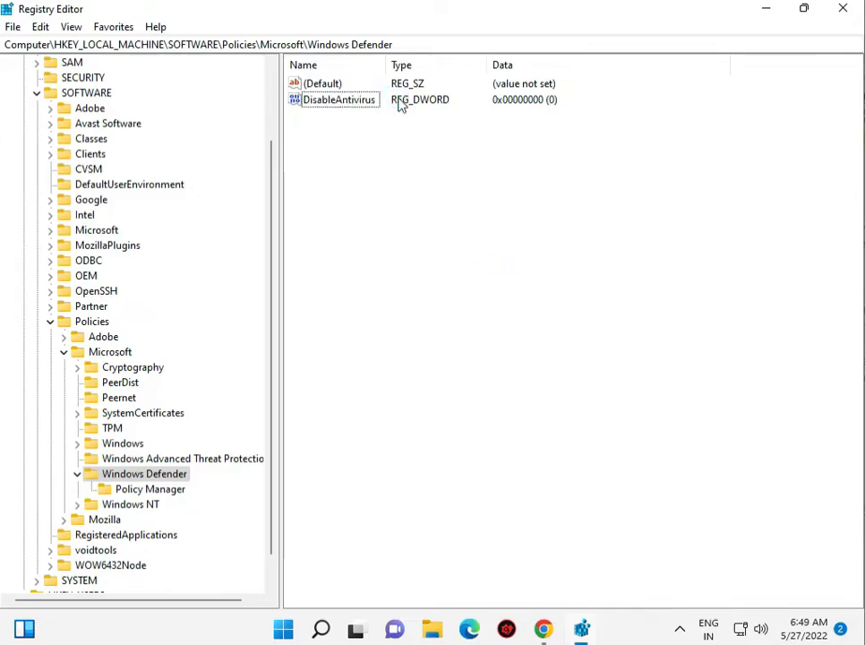
double_click(338, 99)
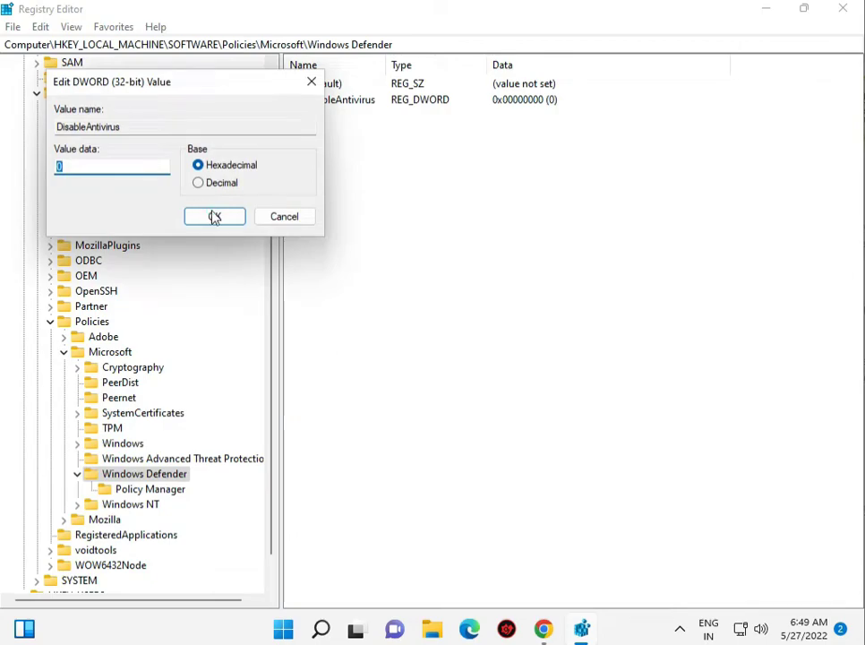
left_click(214, 216)
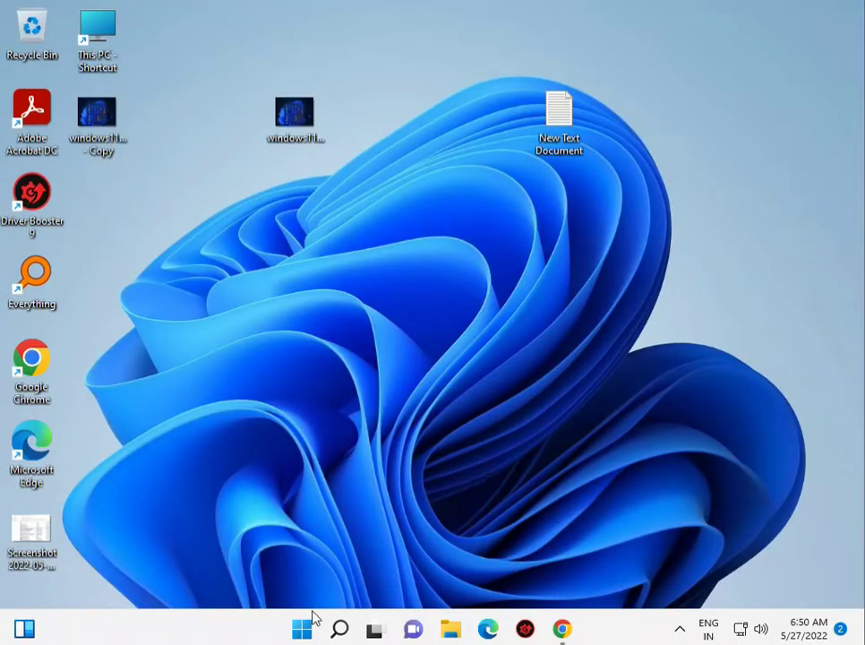
left_click(300, 628)
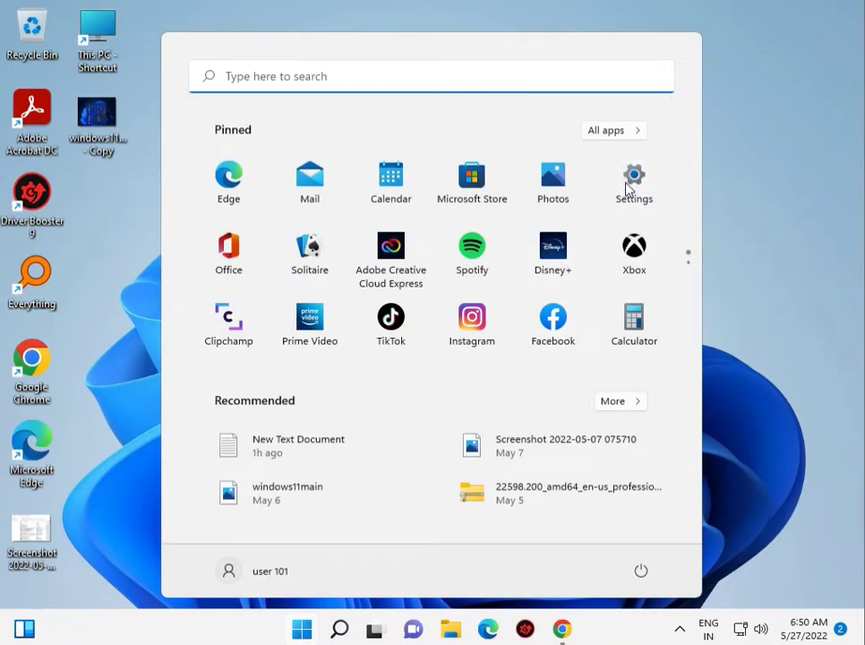
left_click(634, 179)
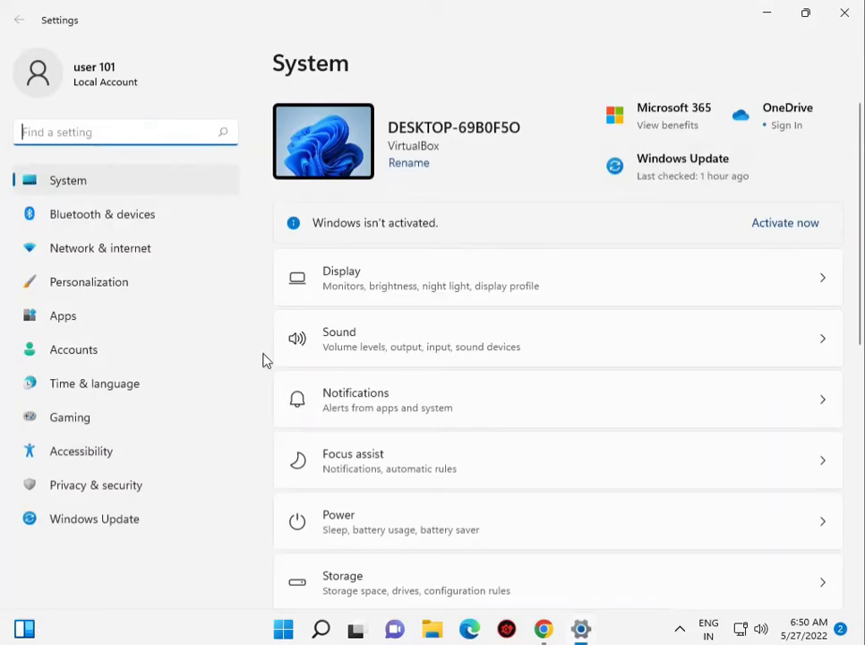
Go to Windows Update in Settings and check for updates
left_click(94, 518)
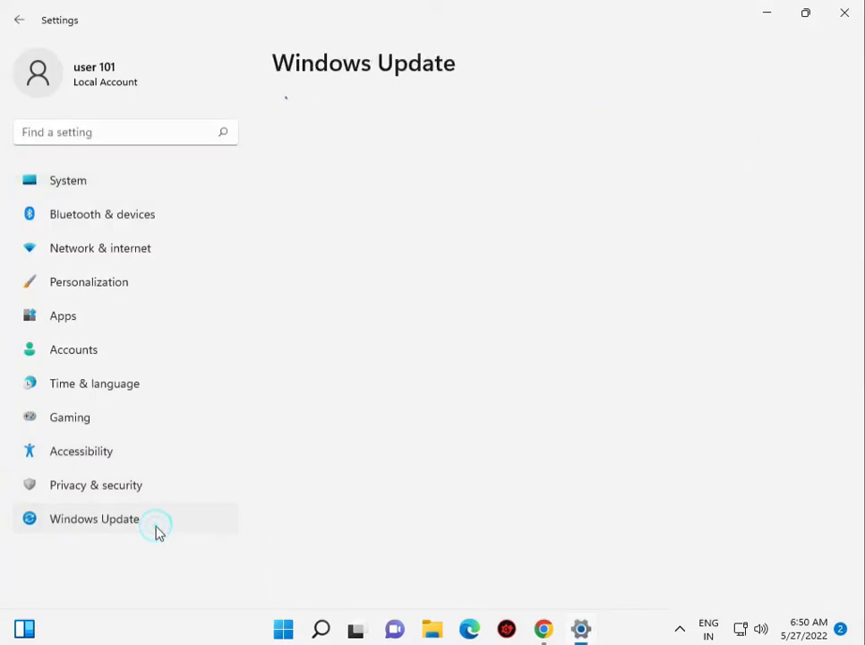
left_click(94, 519)
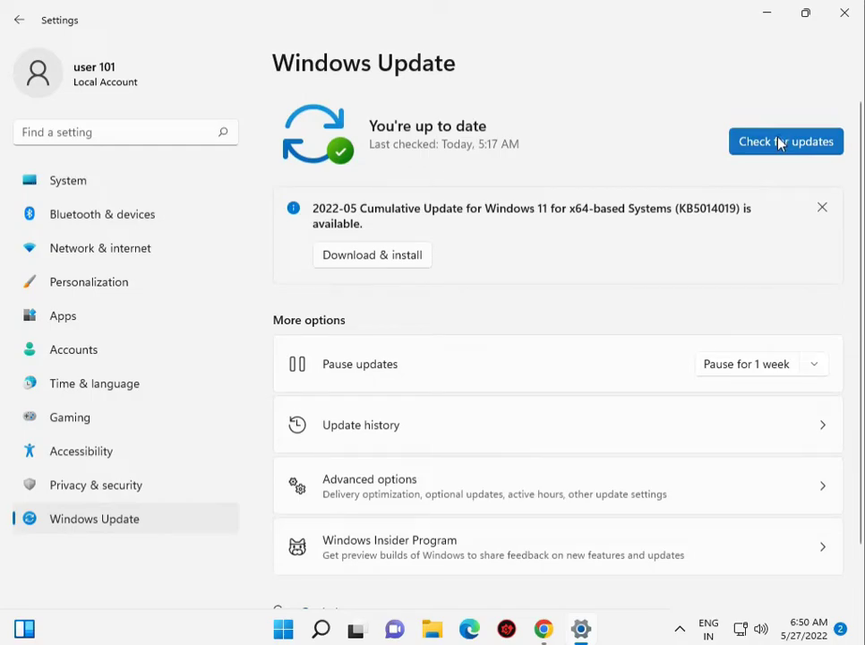
mouse_move(422, 175)
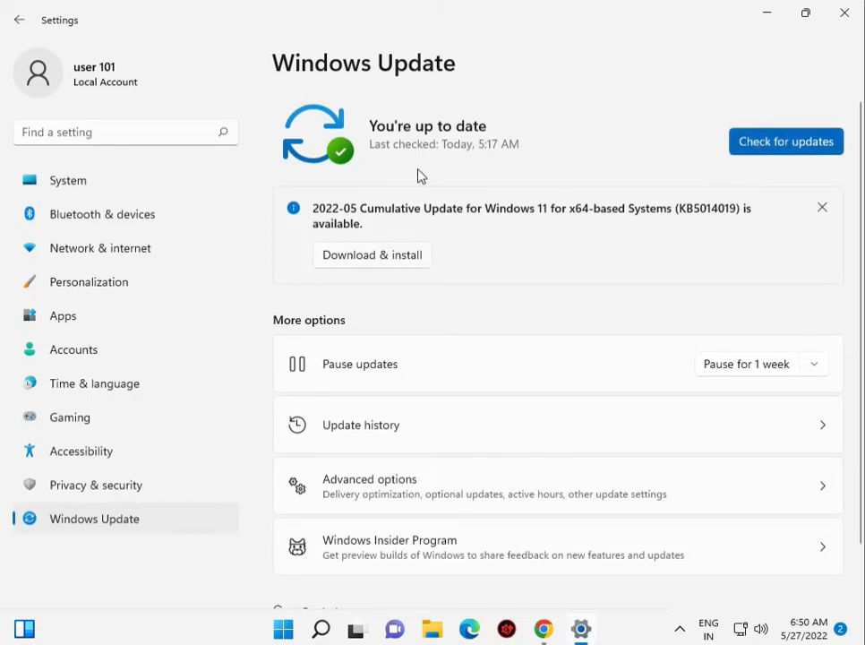